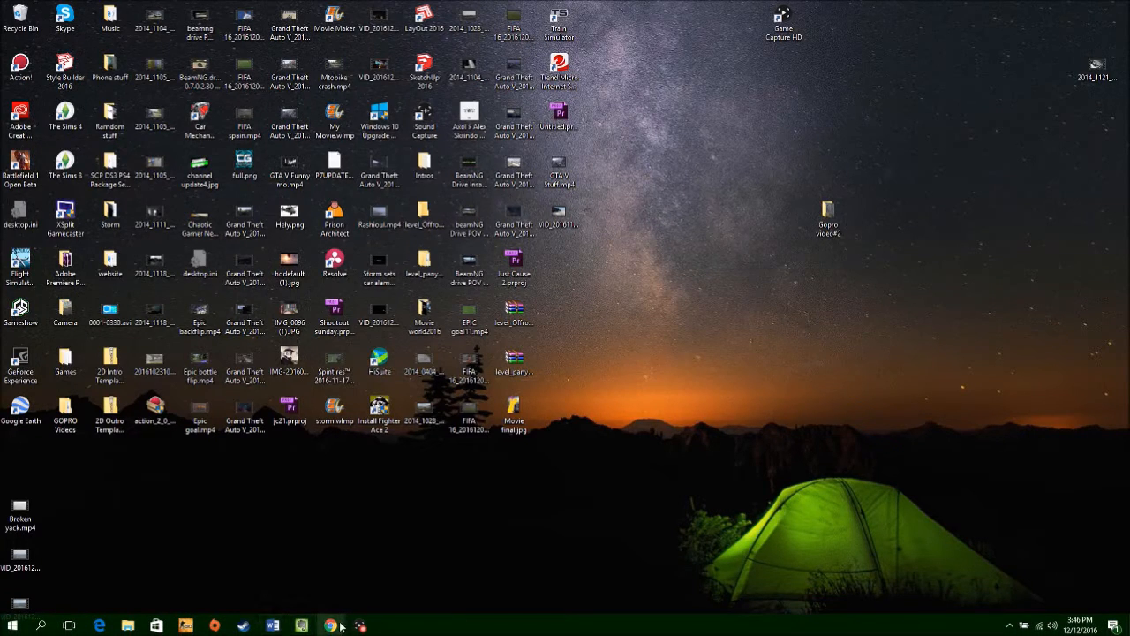
Launch Chrome from the taskbar so the BeamNG mod tab is reachable
left_click(330, 621)
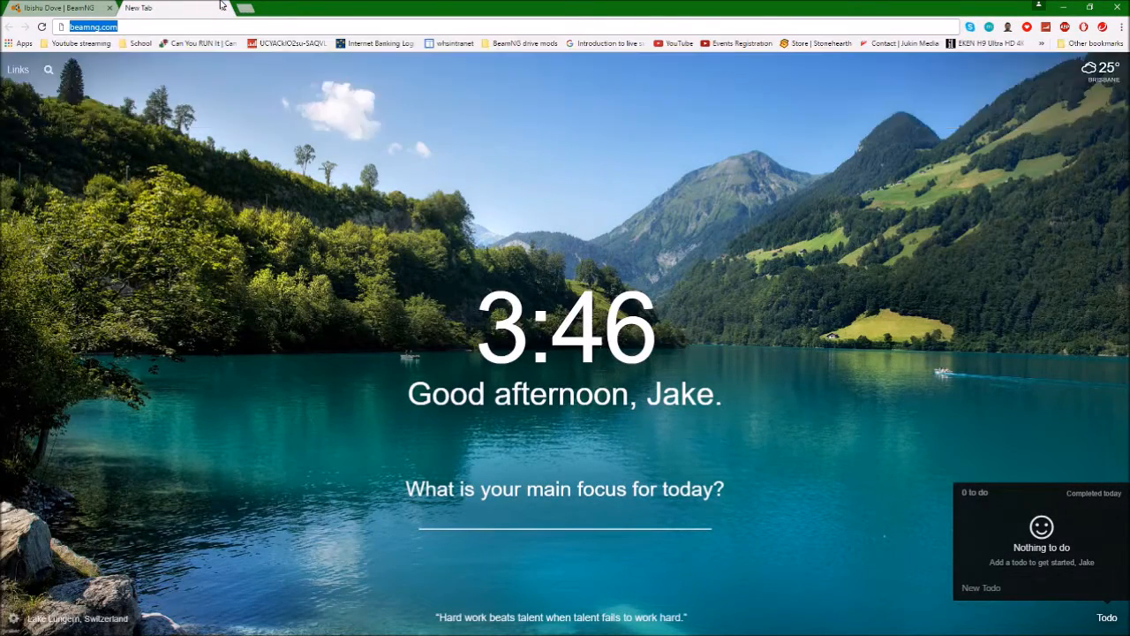
Download the Ibishu Dove mod zip via Download Now, then bring up File Explorer
left_click(53, 7)
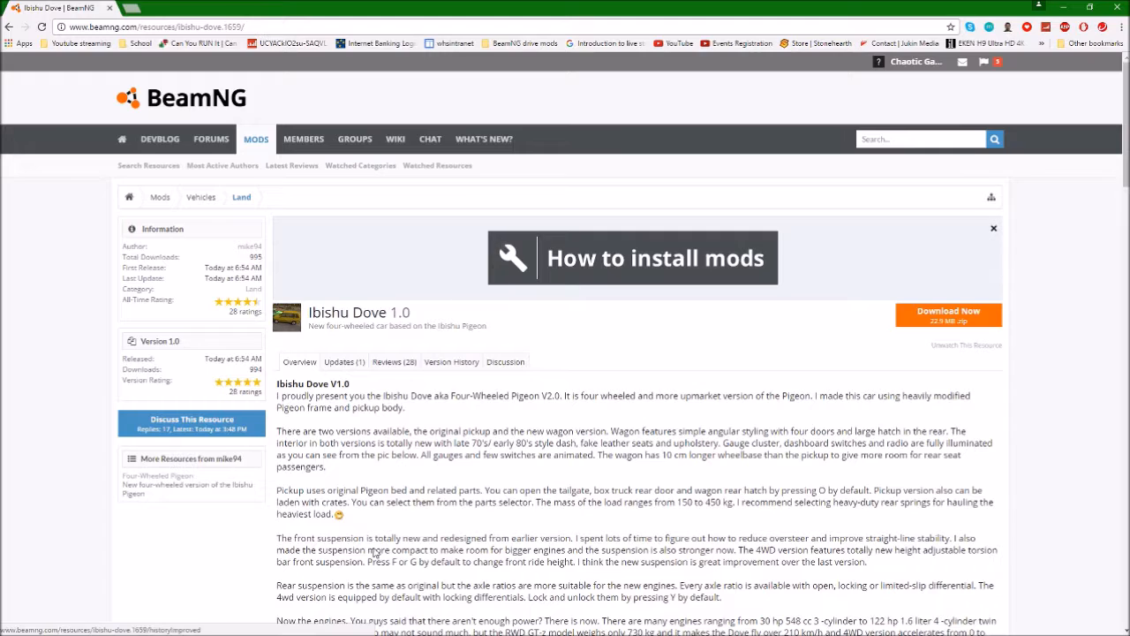
mouse_move(966, 334)
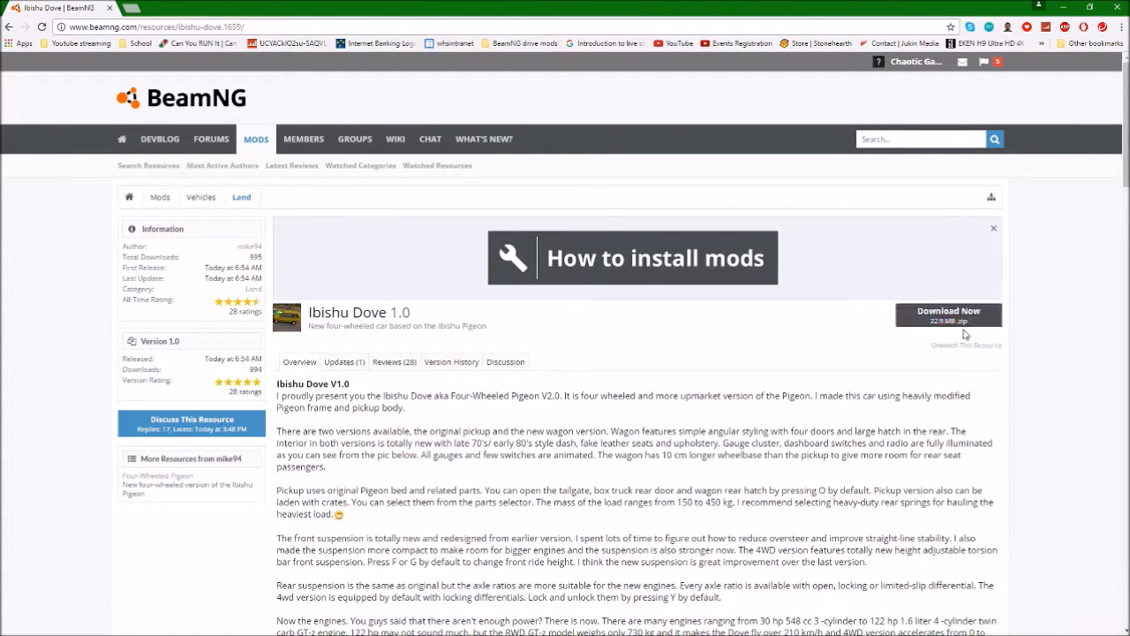
left_click(948, 314)
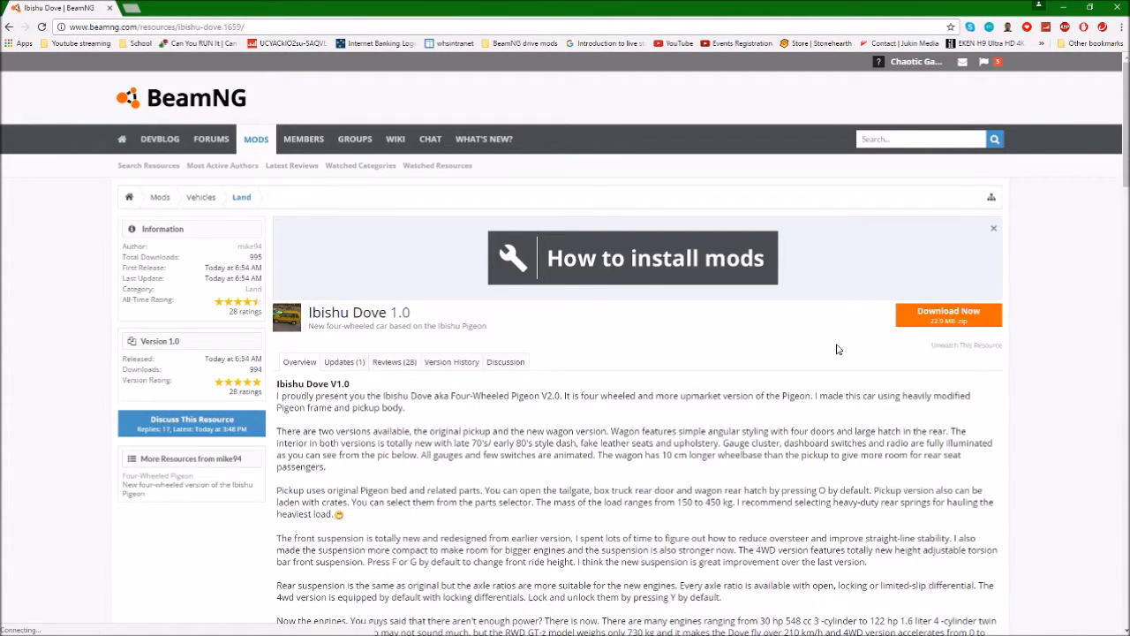
left_click(948, 314)
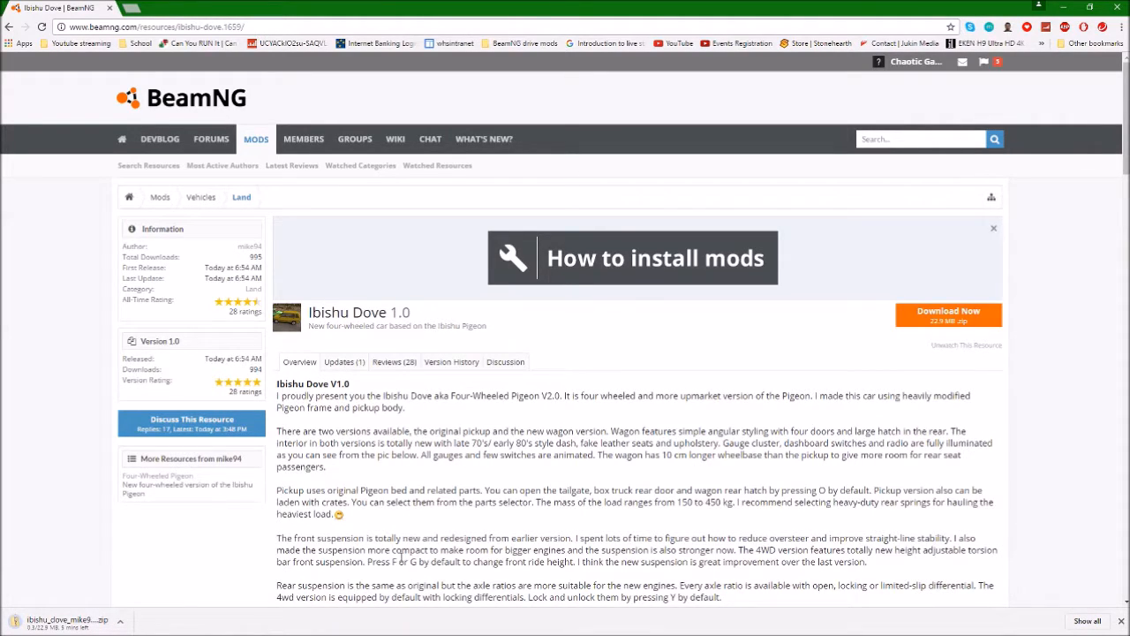
scroll("down", 3)
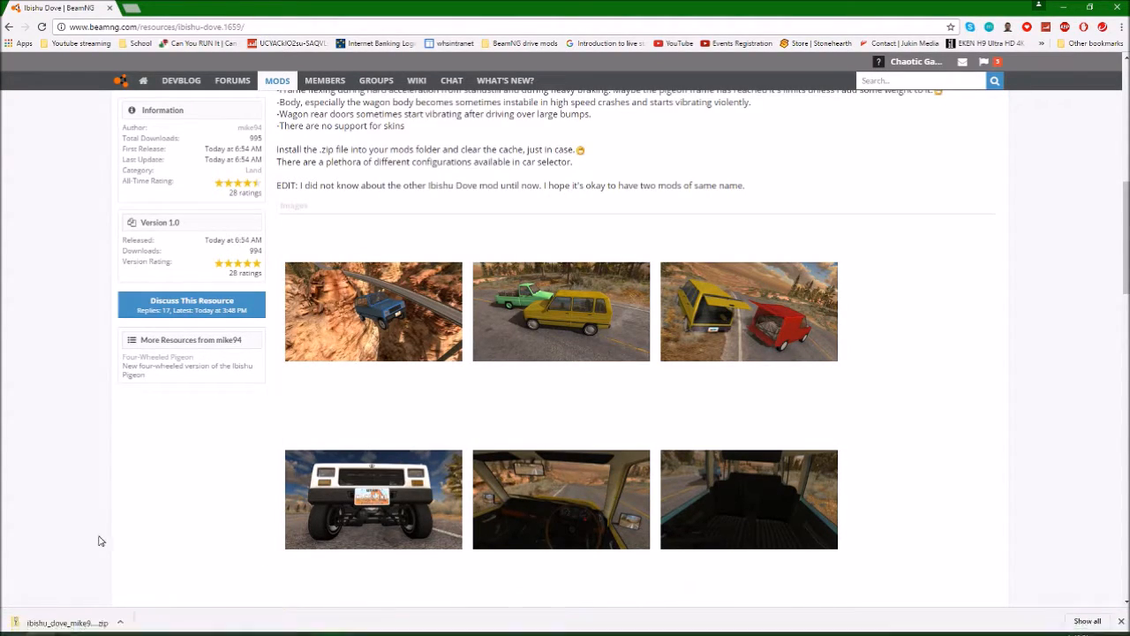
mouse_move(159, 560)
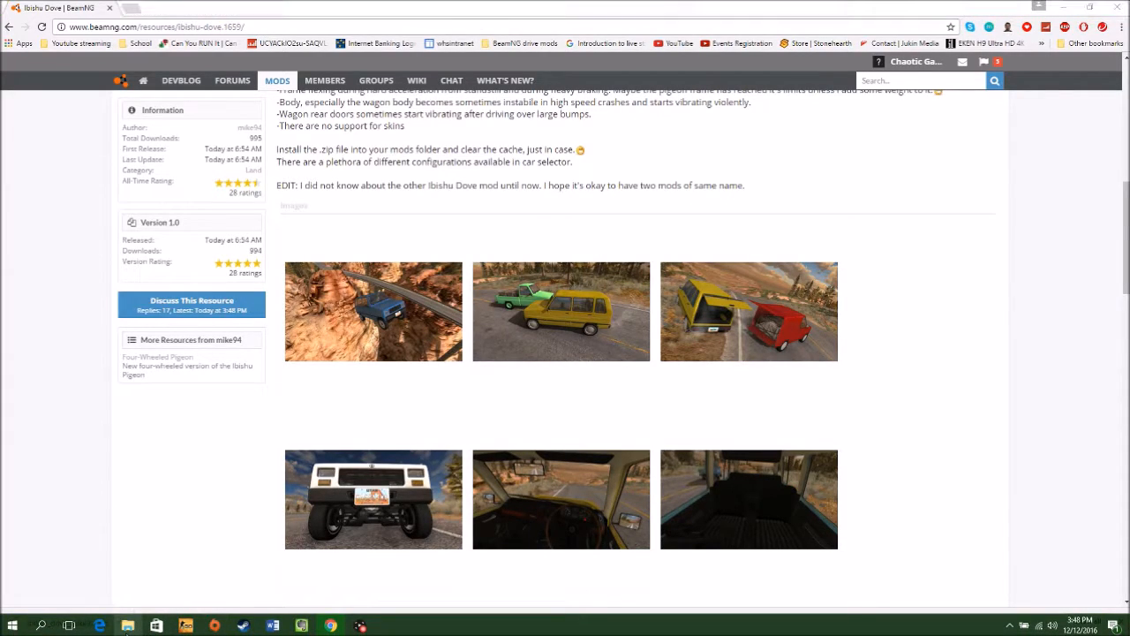
left_click(127, 625)
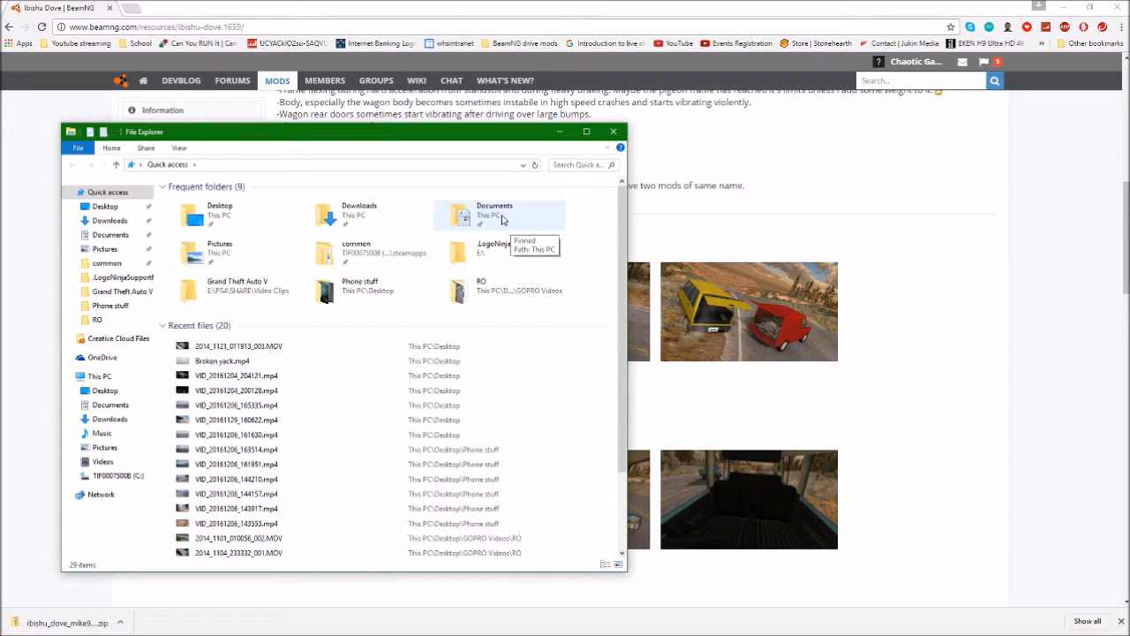
mouse_move(284, 166)
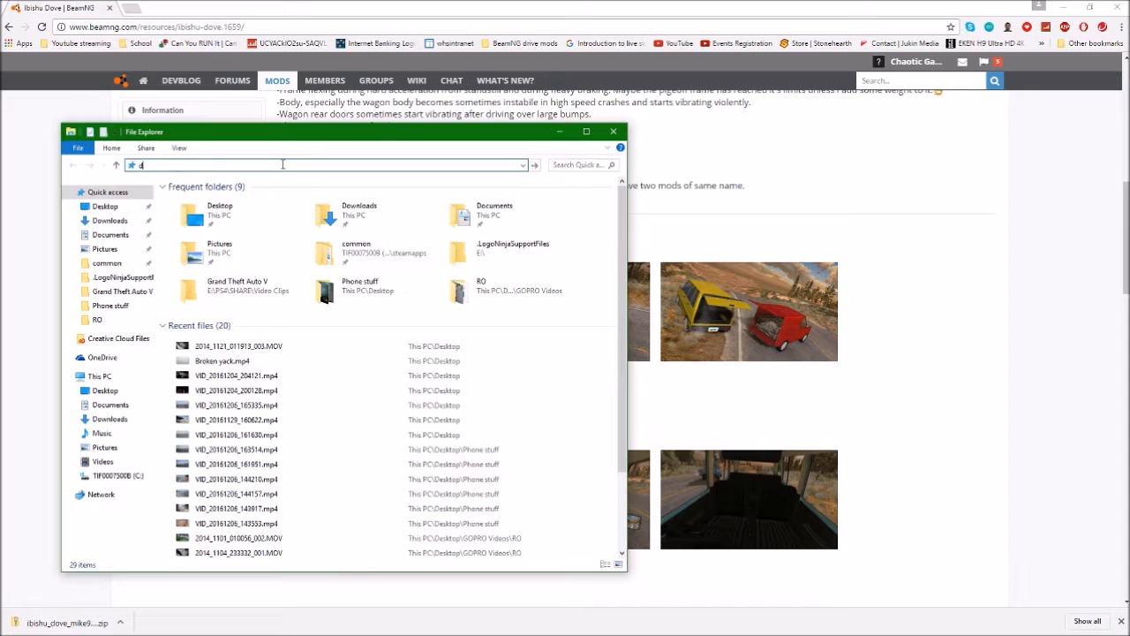
Navigate Documents > BeamNG.drive > mods to list the existing mod zips
type("o")
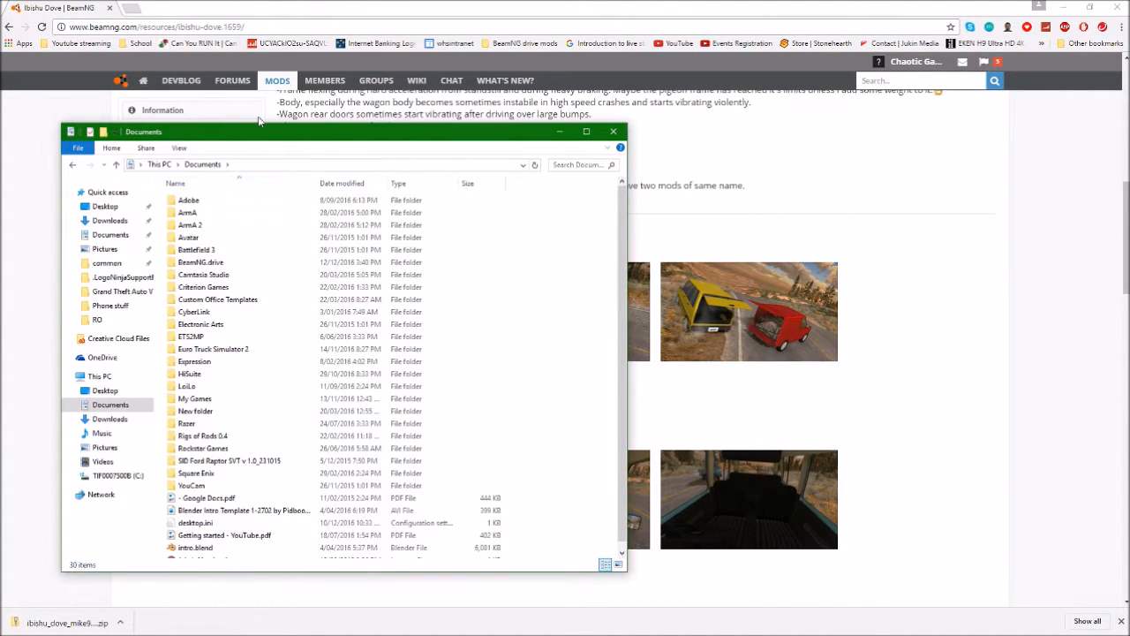
left_click(201, 261)
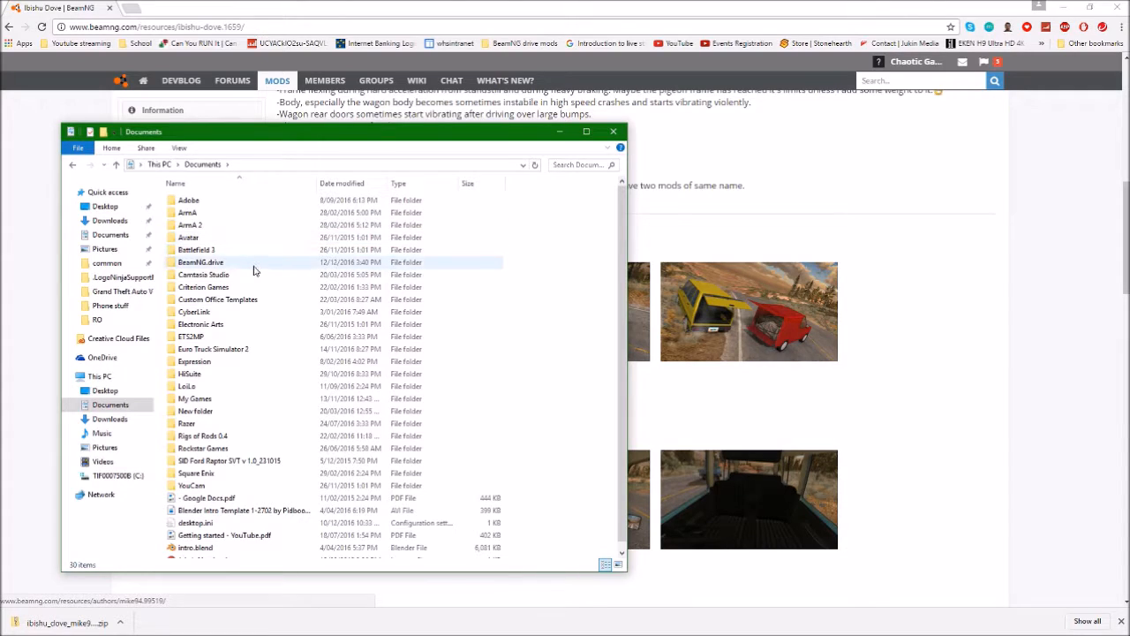
double_click(202, 261)
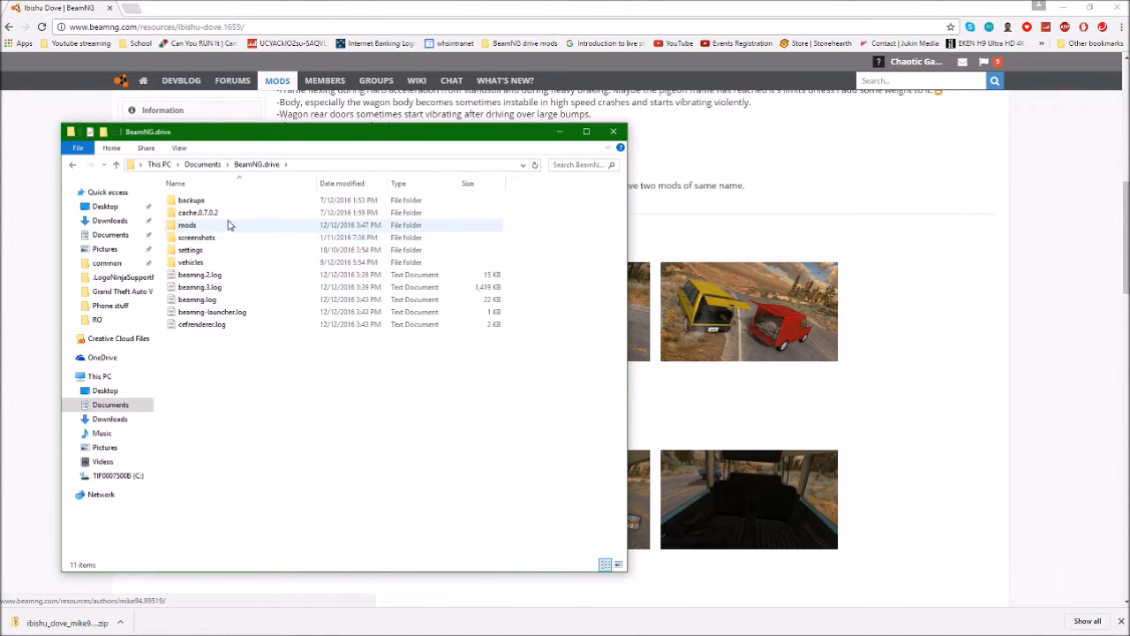
double_click(185, 224)
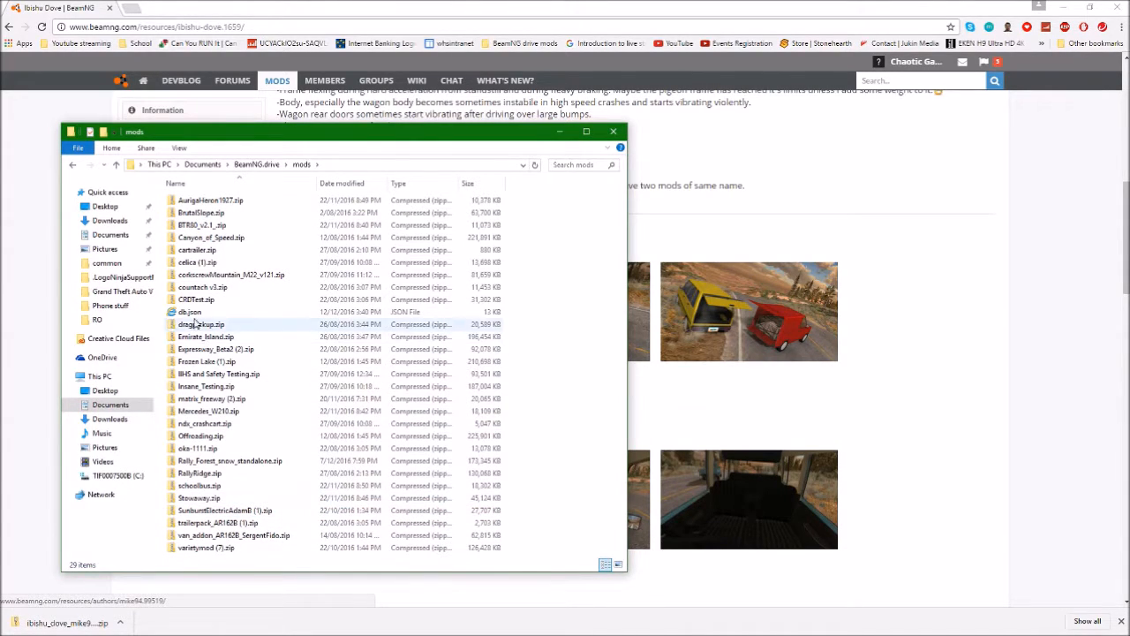
Drag ibishu_dove_mike94.zip from Chrome's download bar into the mods folder
left_click(612, 131)
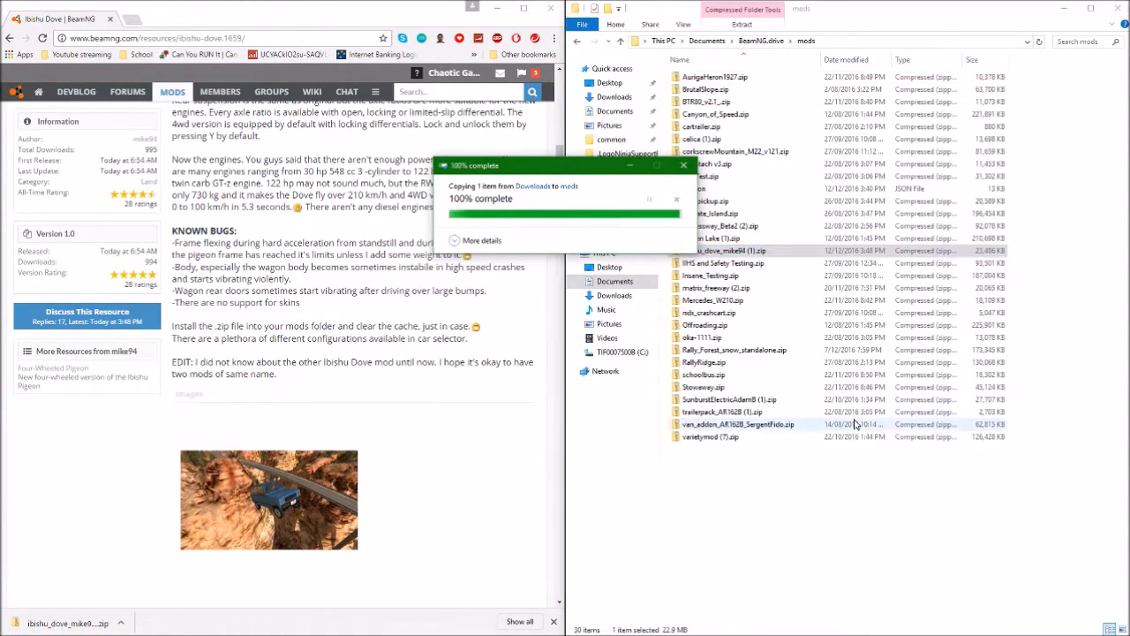
left_click(682, 166)
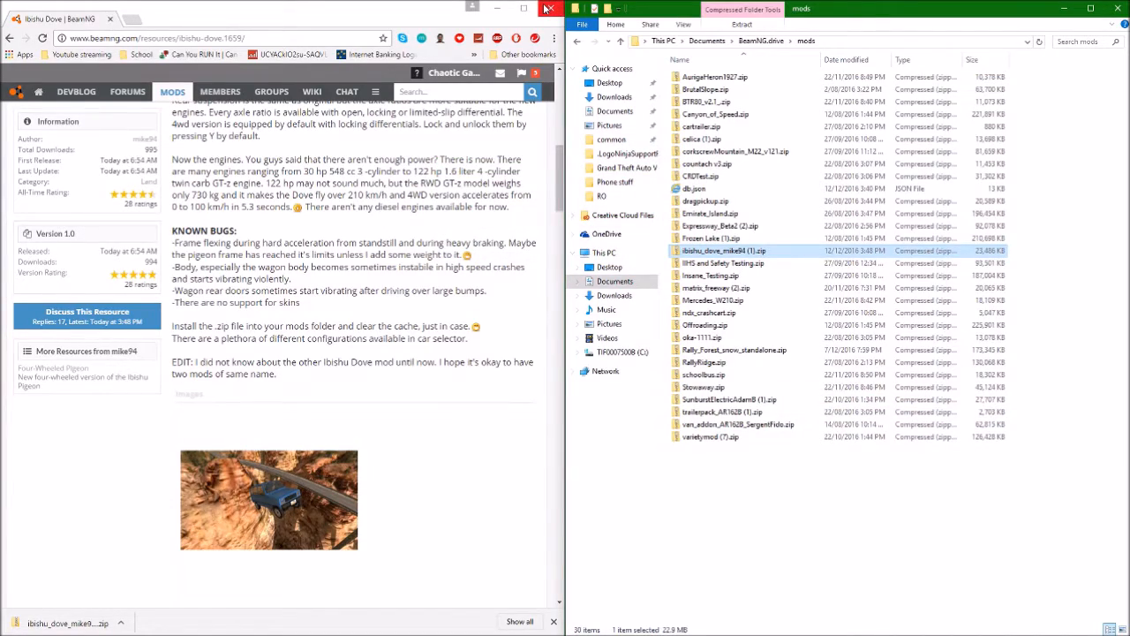